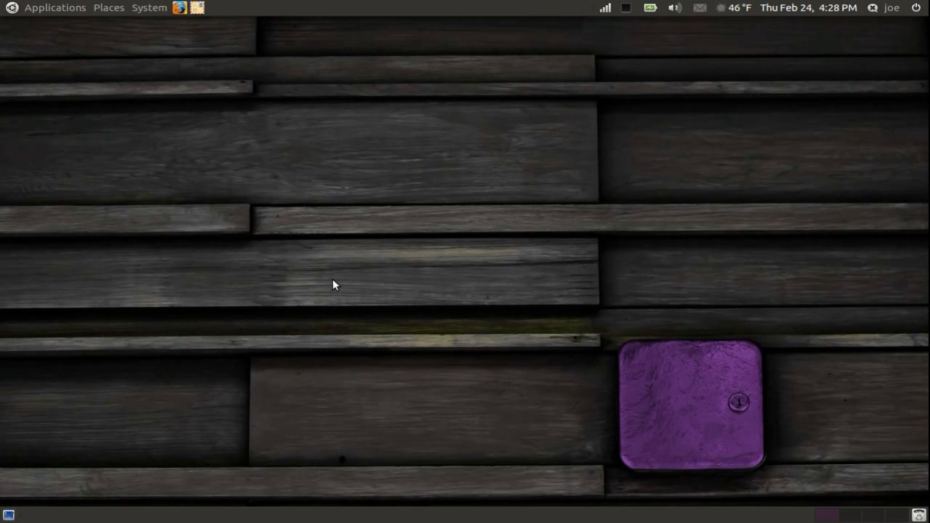
pyautogui.moveTo(305, 247)
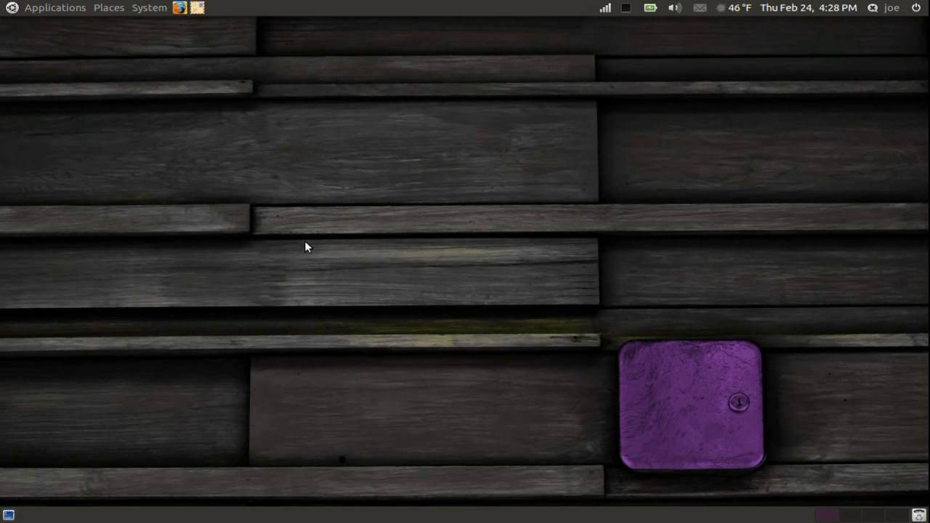
# Step: Launch Synaptic Package Manager from System > Administration, authenticating with the administrator password
pyautogui.click(149, 7)
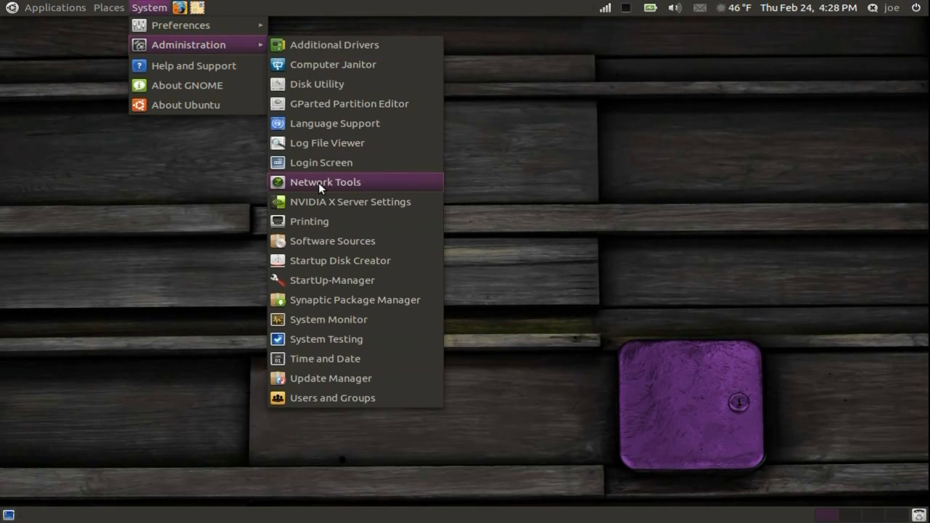
pyautogui.click(324, 182)
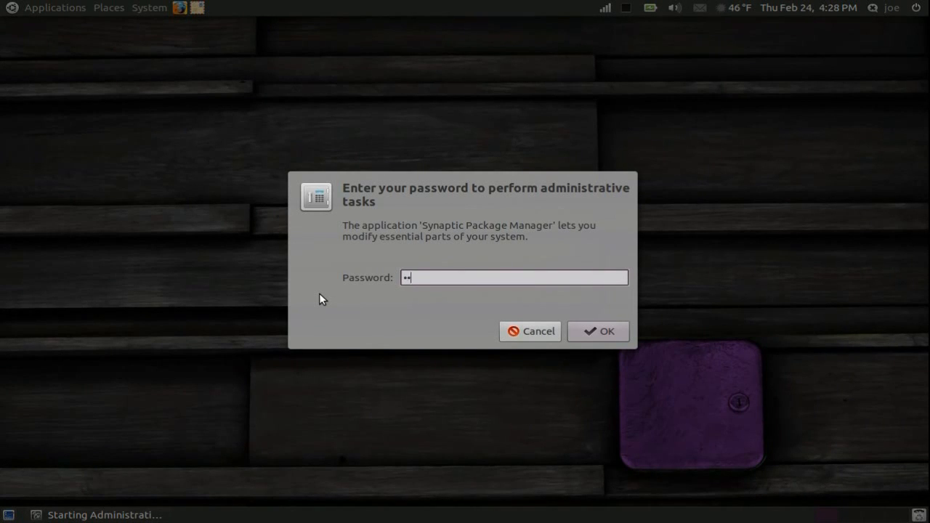
pyautogui.click(597, 331)
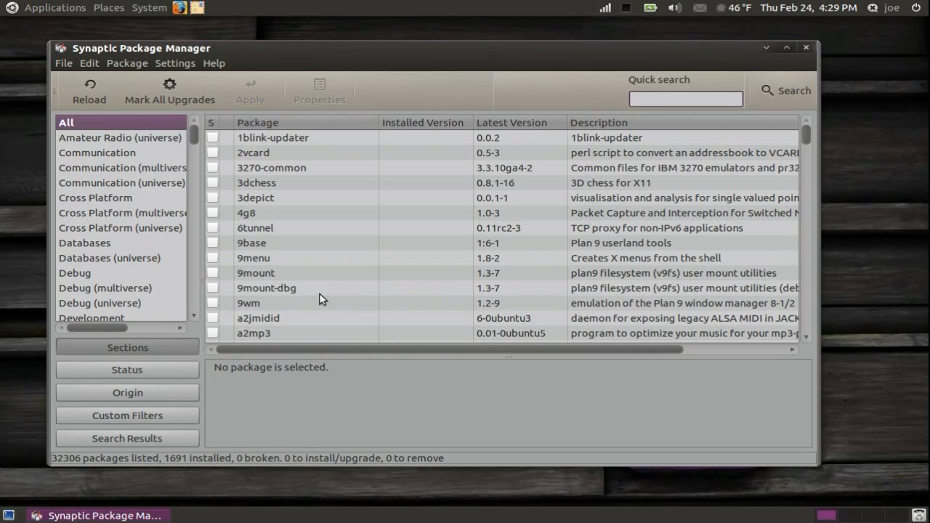
pyautogui.moveTo(675, 176)
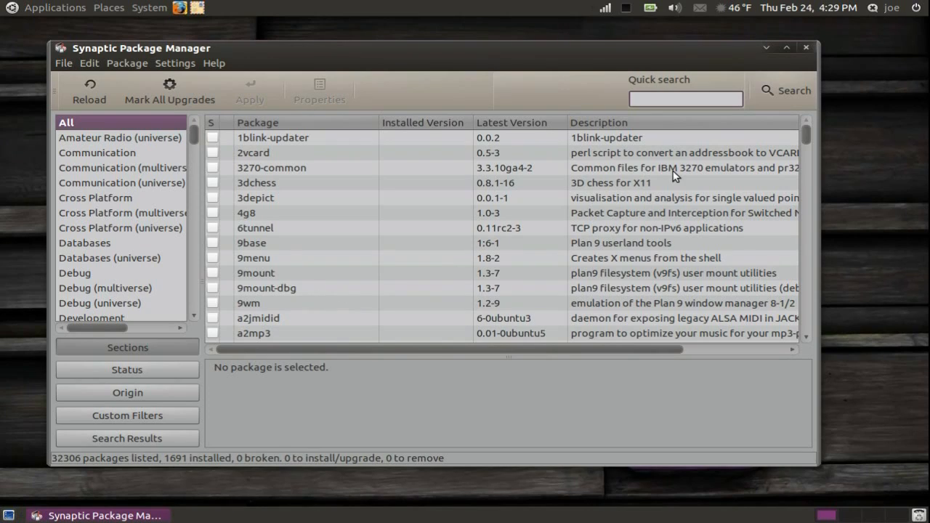
# Step: Search packages for 'screensaver' by name and description, yielding 43 results
pyautogui.click(786, 90)
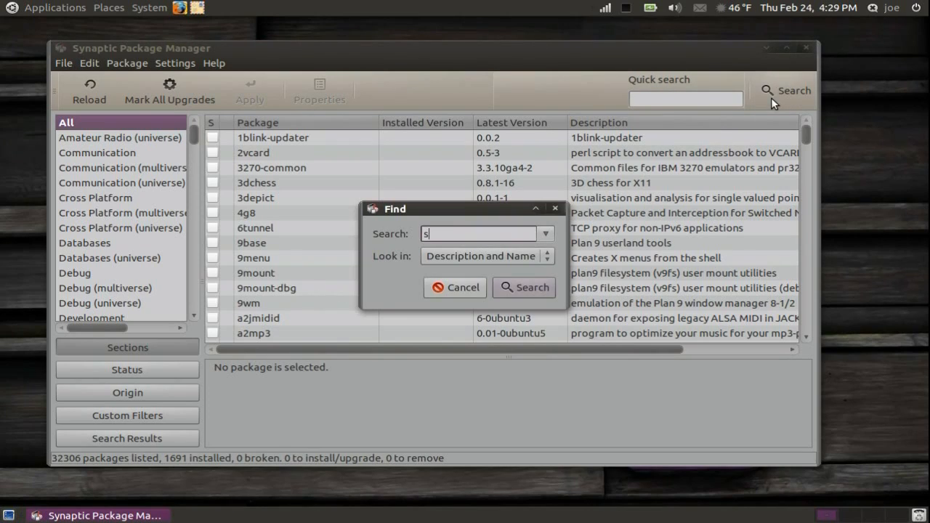
pyautogui.write('cree')
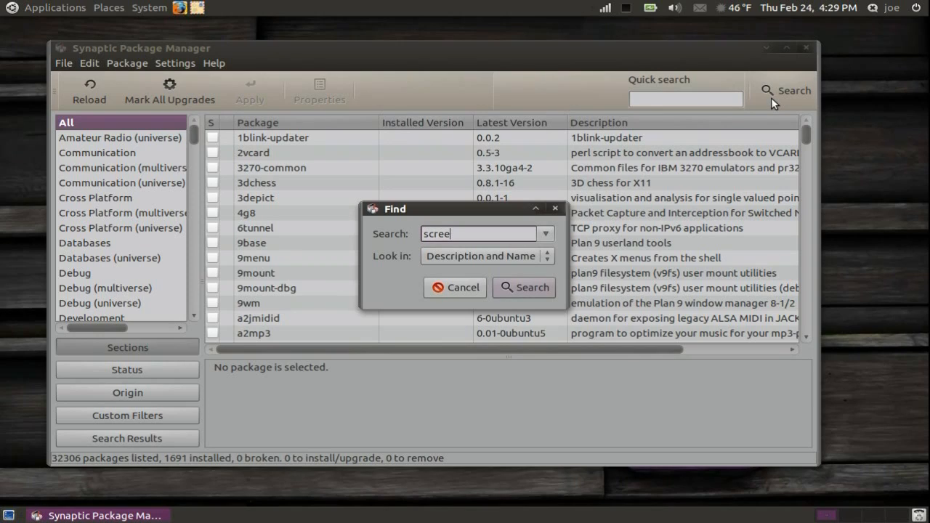
pyautogui.write('nsaver')
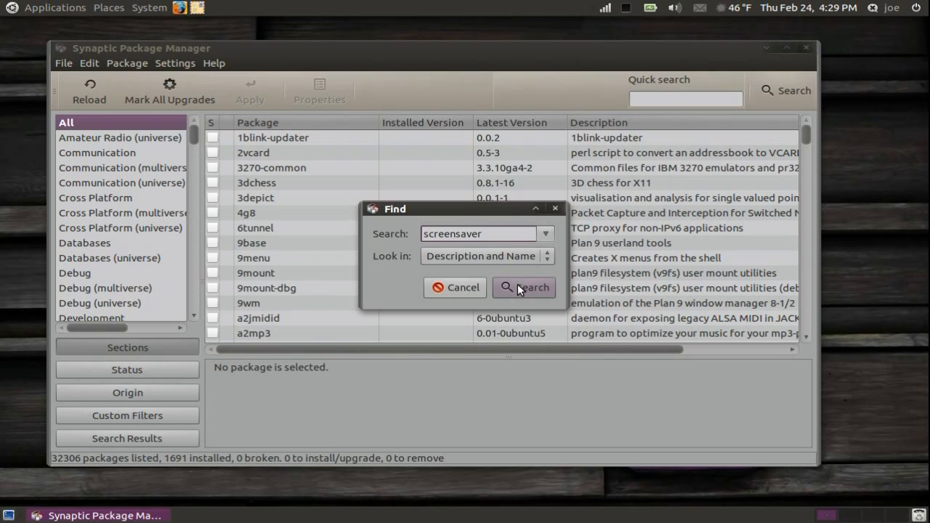
pyautogui.click(524, 287)
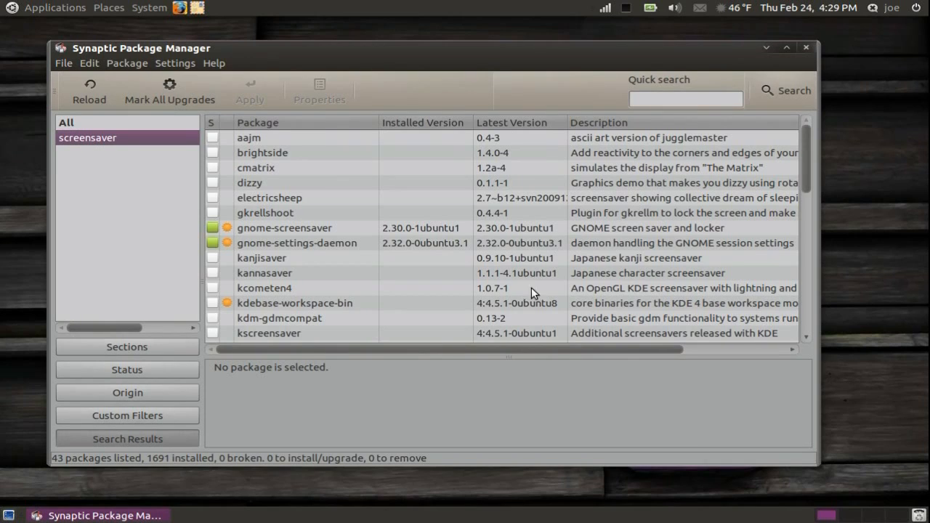
# Step: Scroll down the screensaver results to the rss-glx package and its description
pyautogui.scroll(-3)
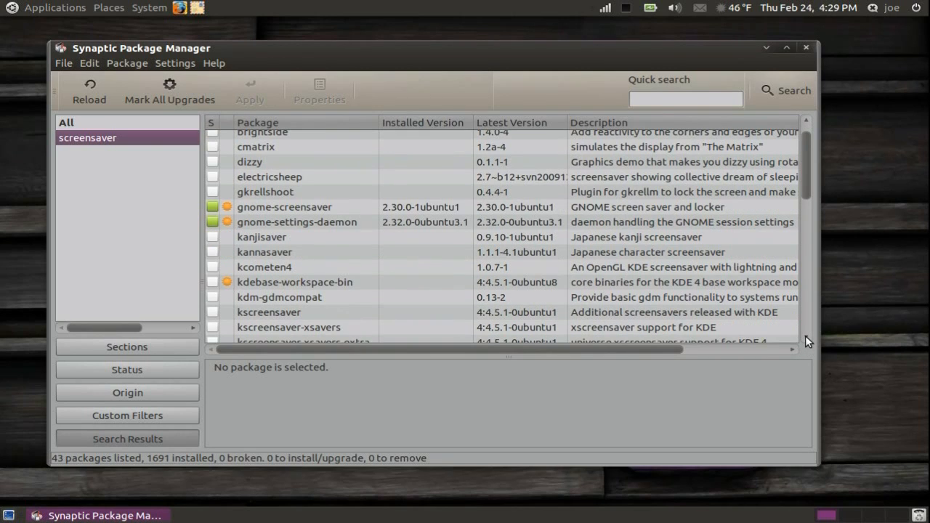
pyautogui.scroll(-3)
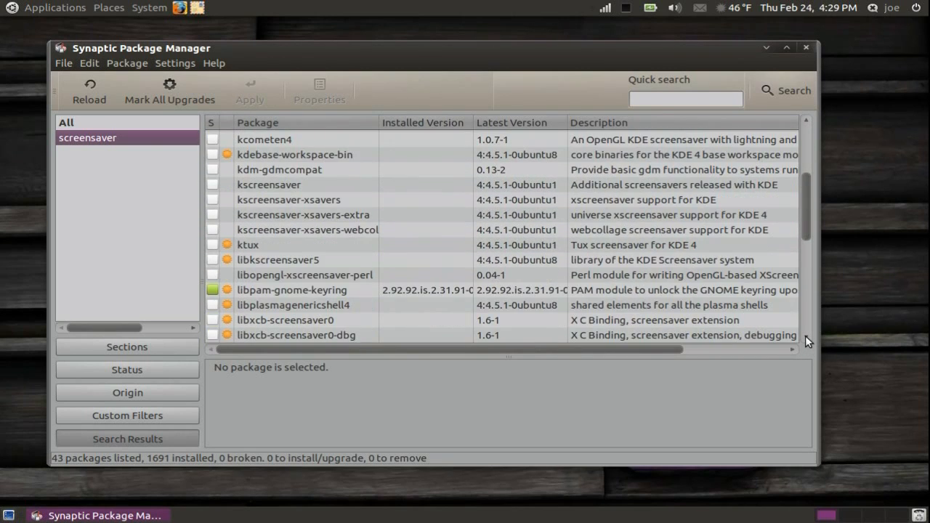
pyautogui.scroll(-3)
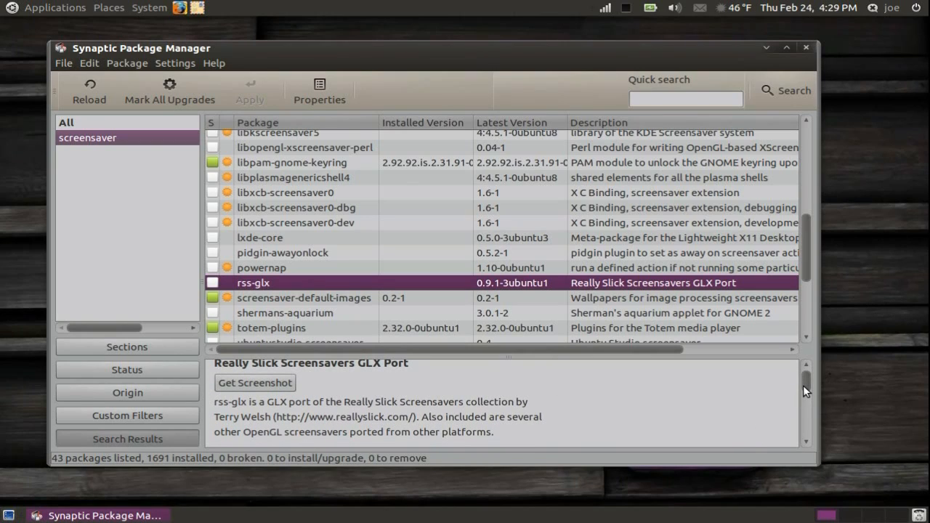
pyautogui.scroll(-3)
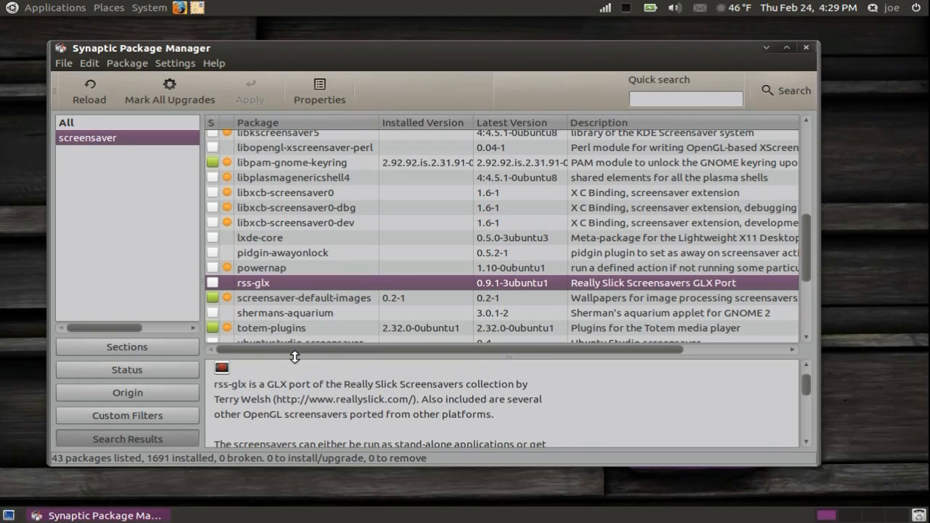
pyautogui.moveTo(228, 293)
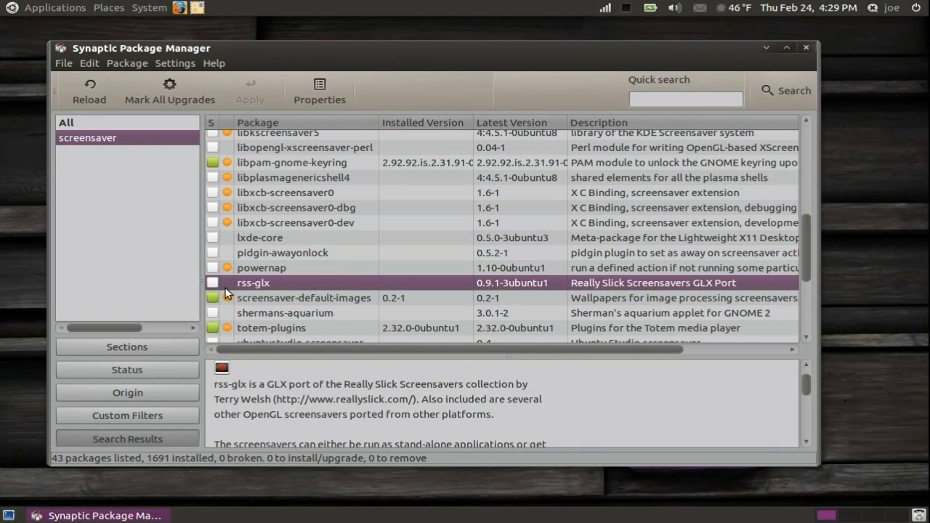
# Step: Mark rss-glx and its three required libraries for installation, then bring up the changes summary
pyautogui.rightClick(253, 282)
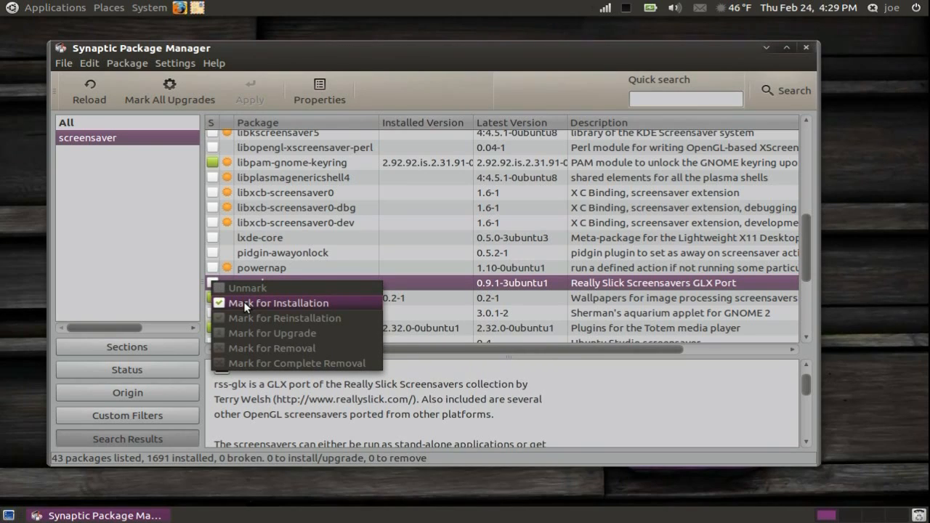
pyautogui.click(278, 302)
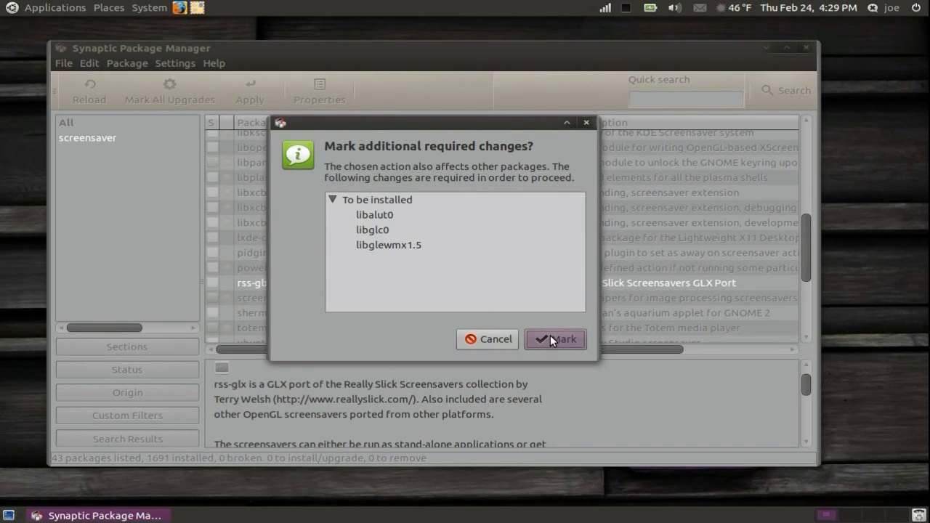
pyautogui.click(555, 339)
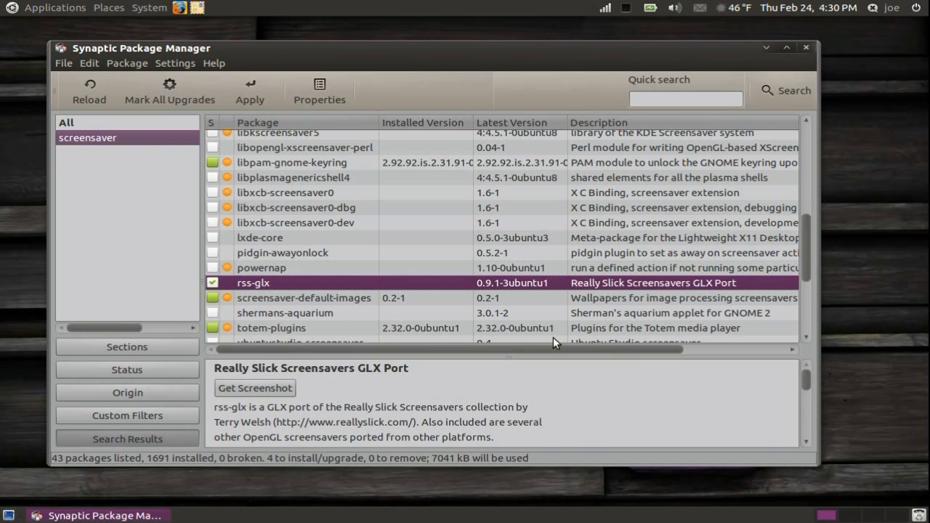
pyautogui.moveTo(269, 119)
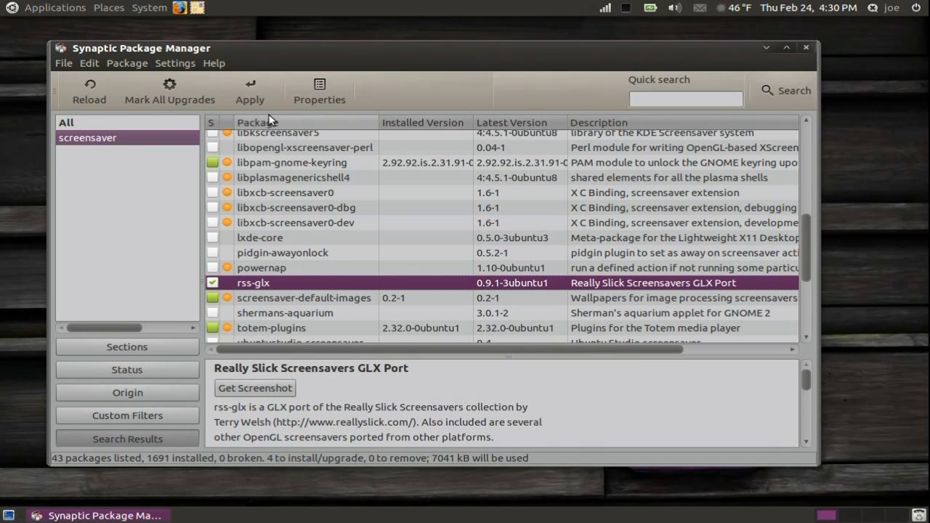
pyautogui.click(249, 91)
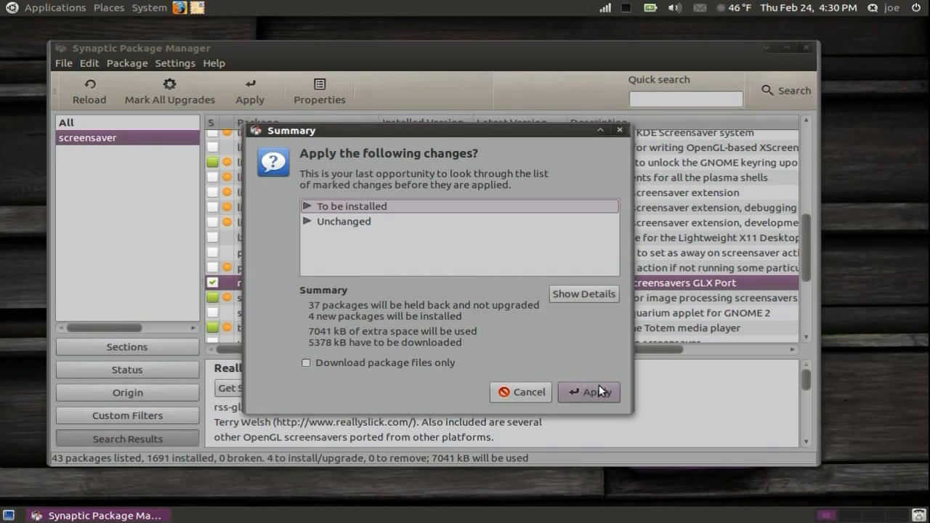
# Step: Apply the rss-glx installation, dismiss the changes-applied notice, and close Synaptic
pyautogui.click(588, 391)
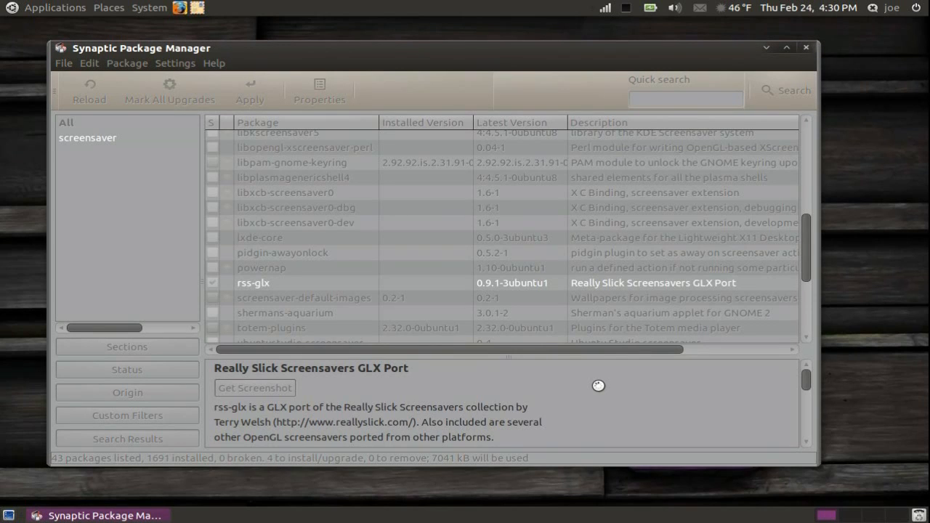
pyautogui.click(250, 90)
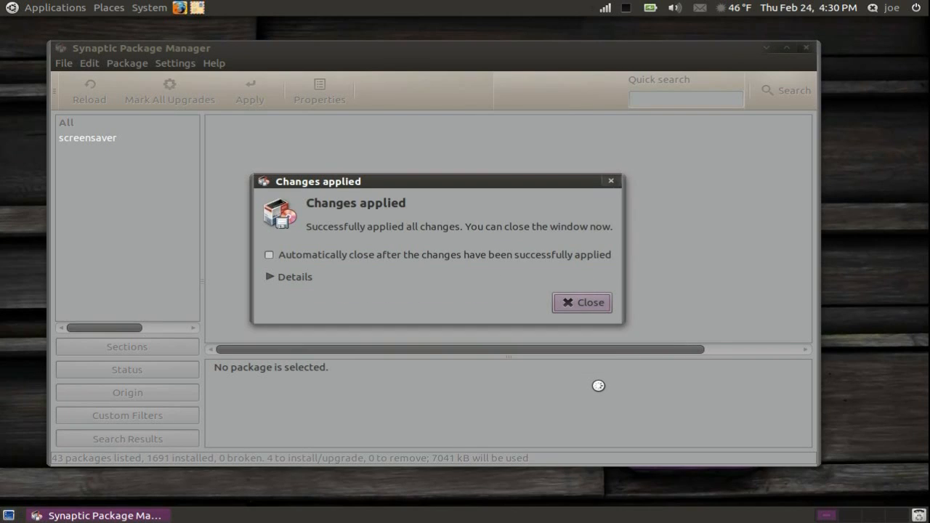
pyautogui.click(581, 302)
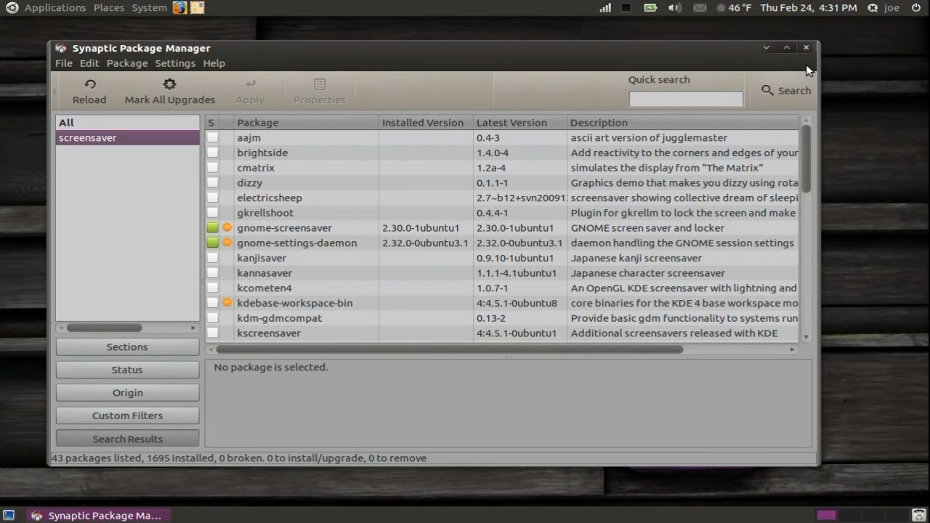
pyautogui.click(806, 47)
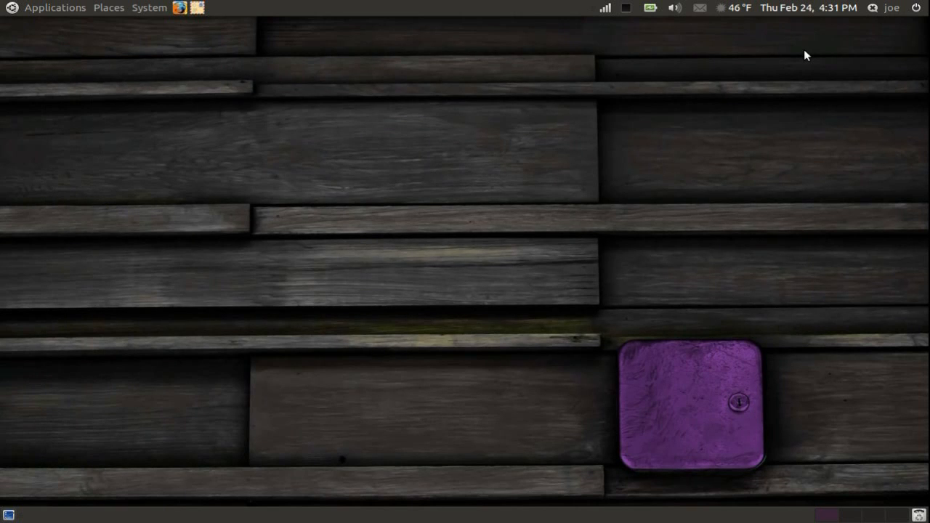
pyautogui.moveTo(133, 7)
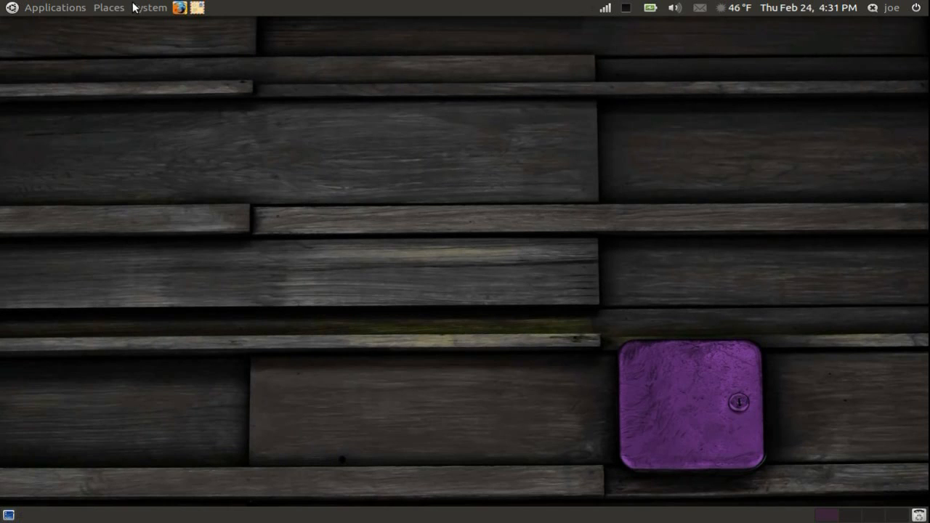
# Step: Open Screensaver Preferences from the System > Preferences menu
pyautogui.click(150, 8)
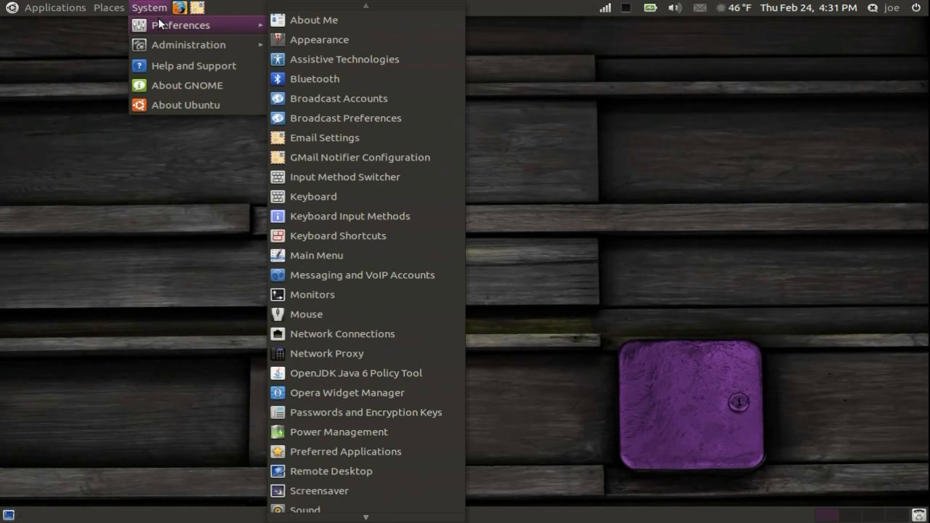
pyautogui.moveTo(325, 431)
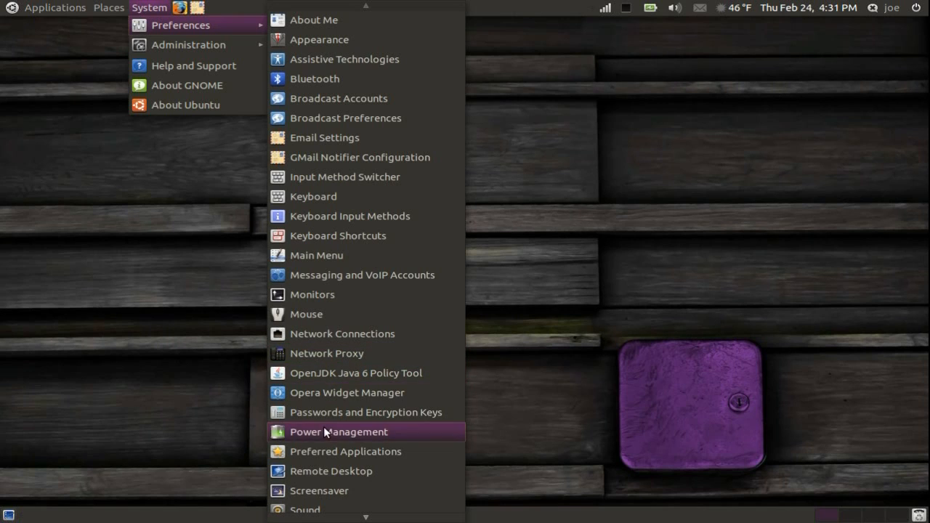
pyautogui.click(319, 491)
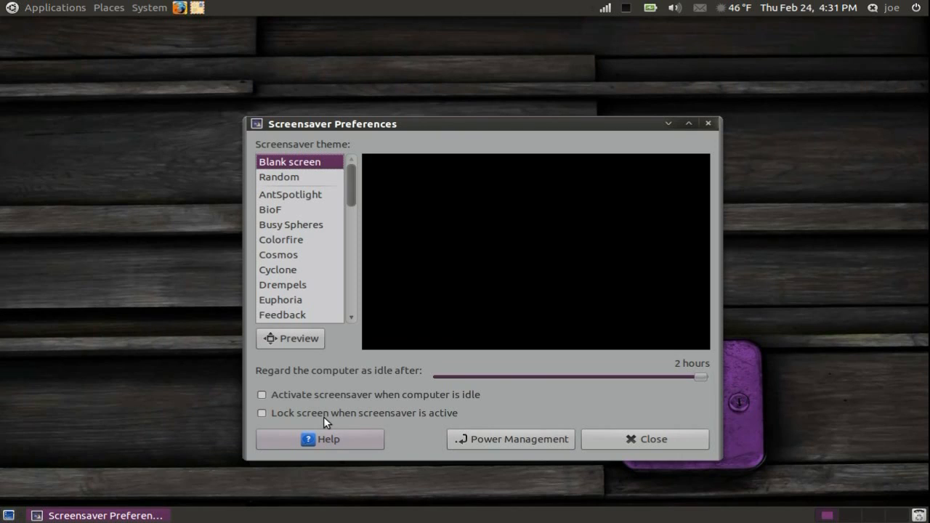
pyautogui.moveTo(305, 206)
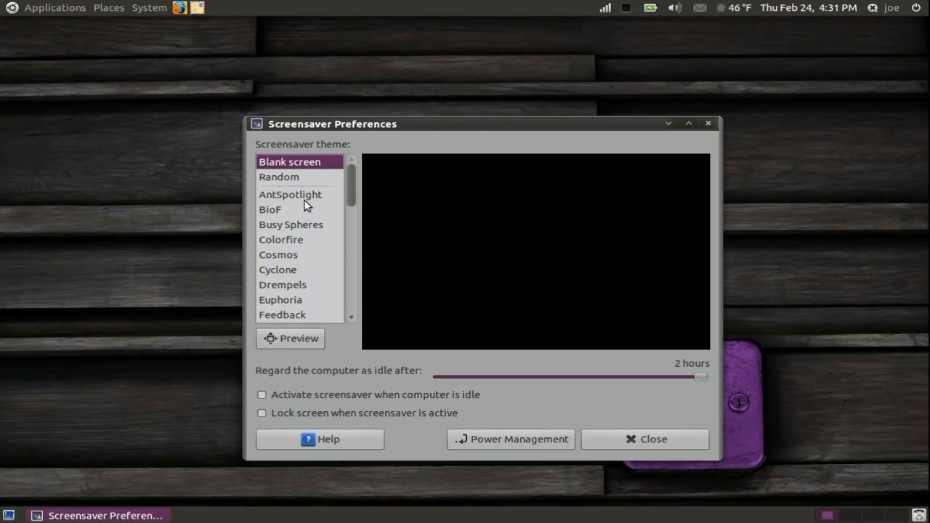
# Step: Preview AntSpotlight, BioF, Busy Spheres, Colorfire and Floating Ubuntu, then select Helios
pyautogui.click(290, 194)
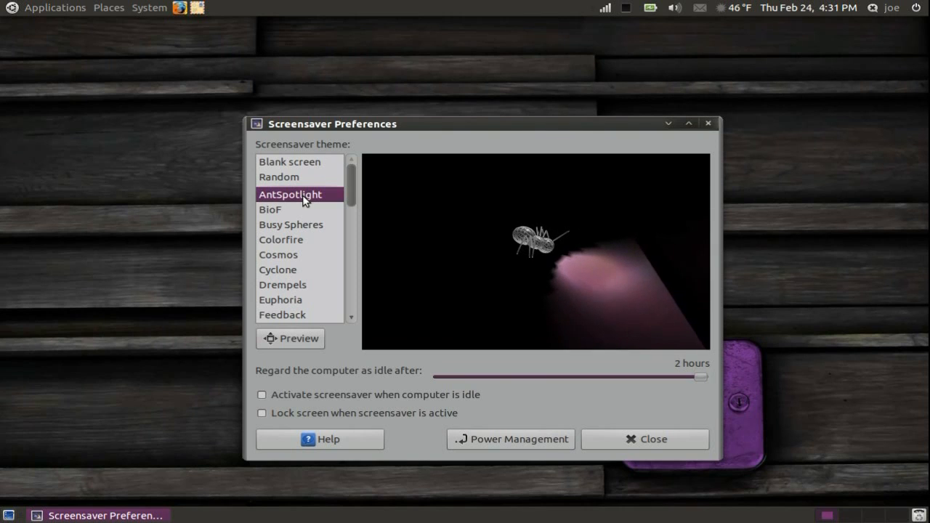
pyautogui.click(270, 209)
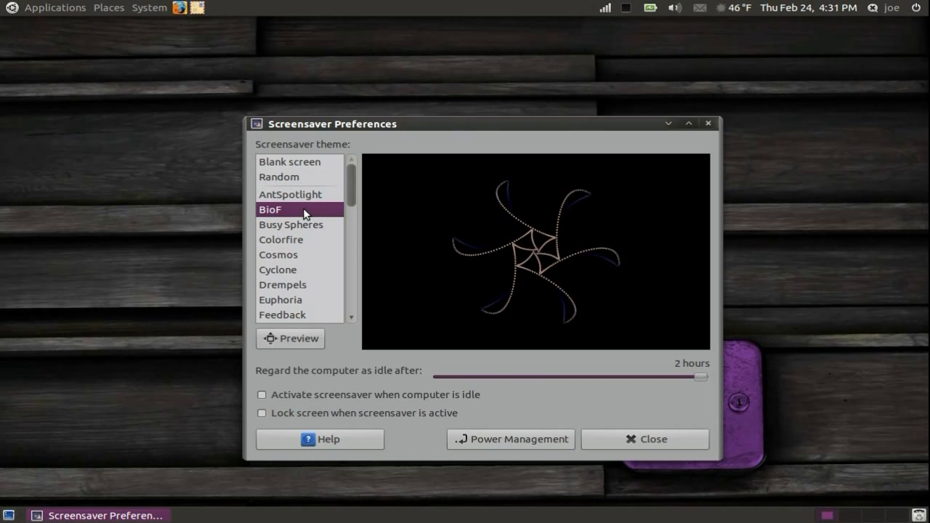
pyautogui.click(291, 224)
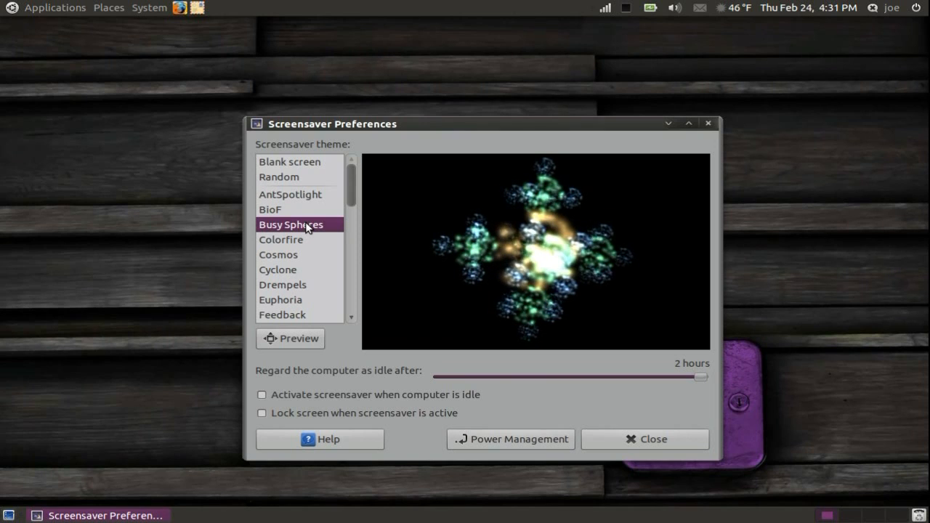
pyautogui.click(281, 239)
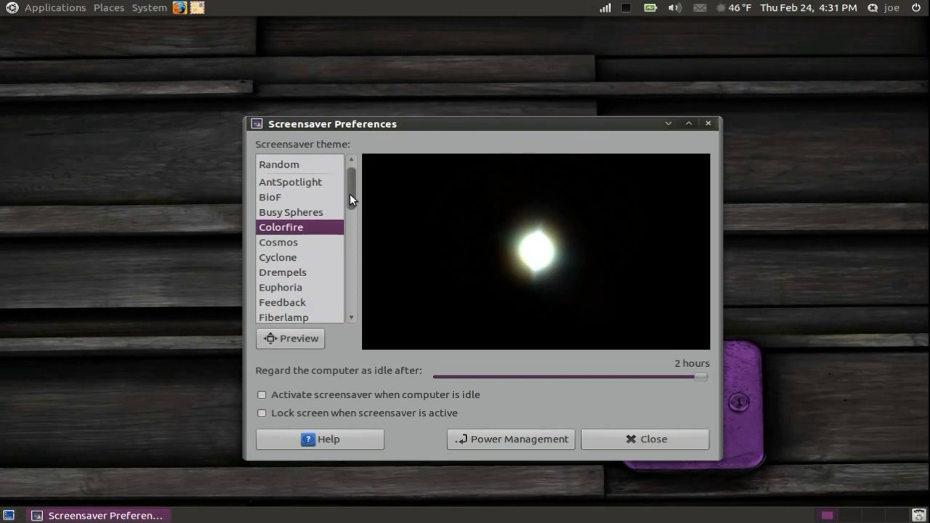
pyautogui.scroll(-3)
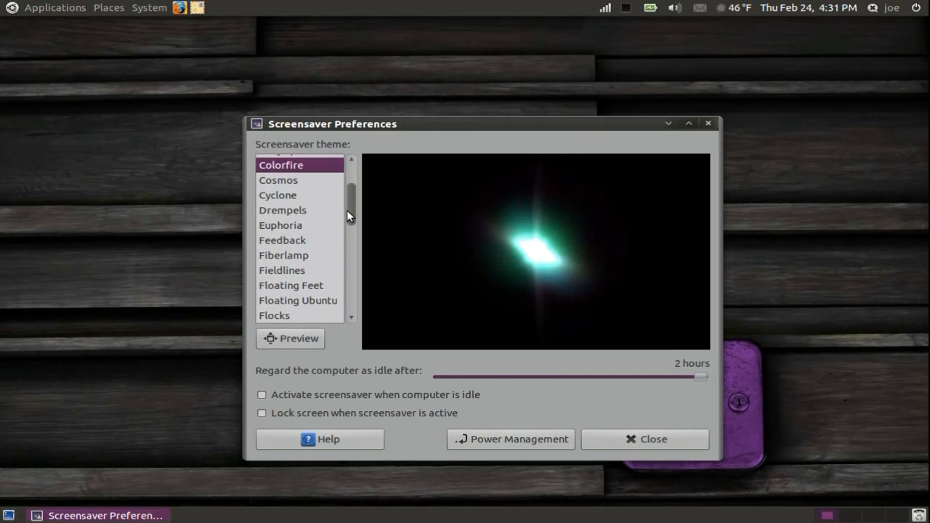
pyautogui.scroll(-3)
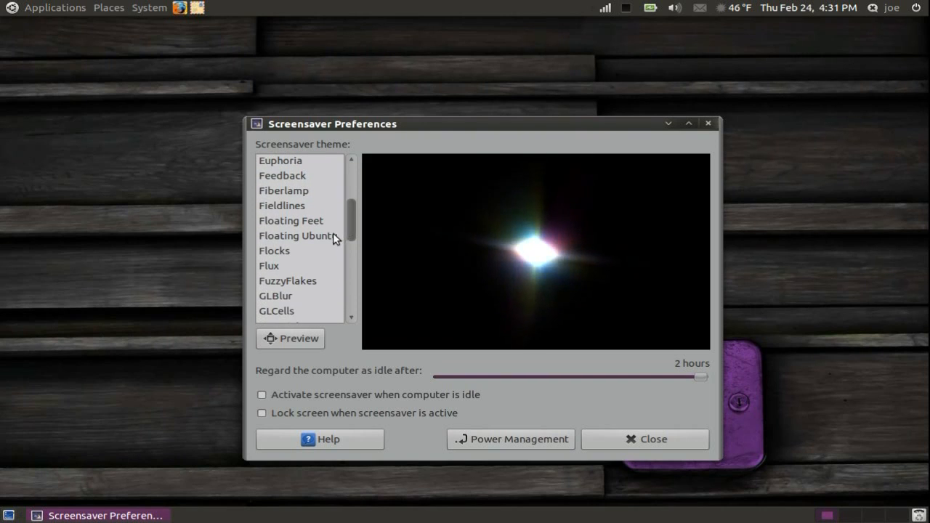
pyautogui.click(295, 236)
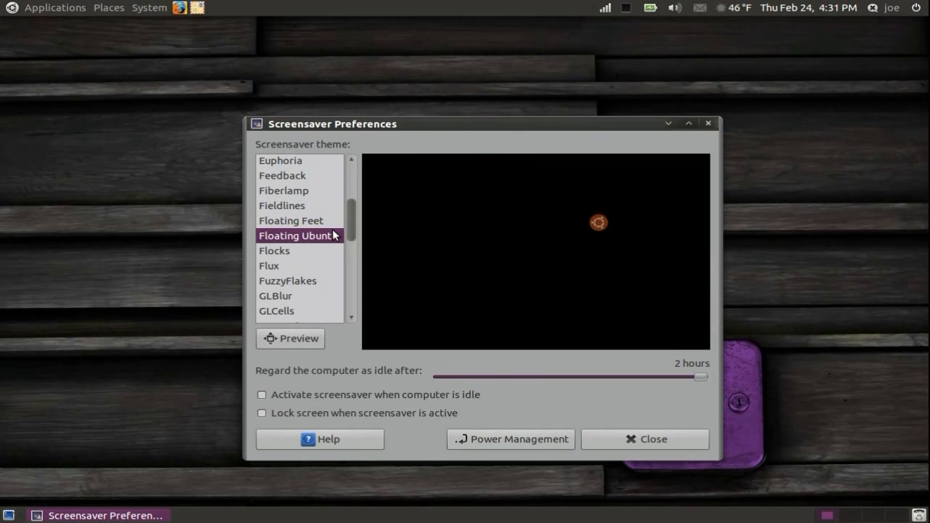
pyautogui.scroll(-3)
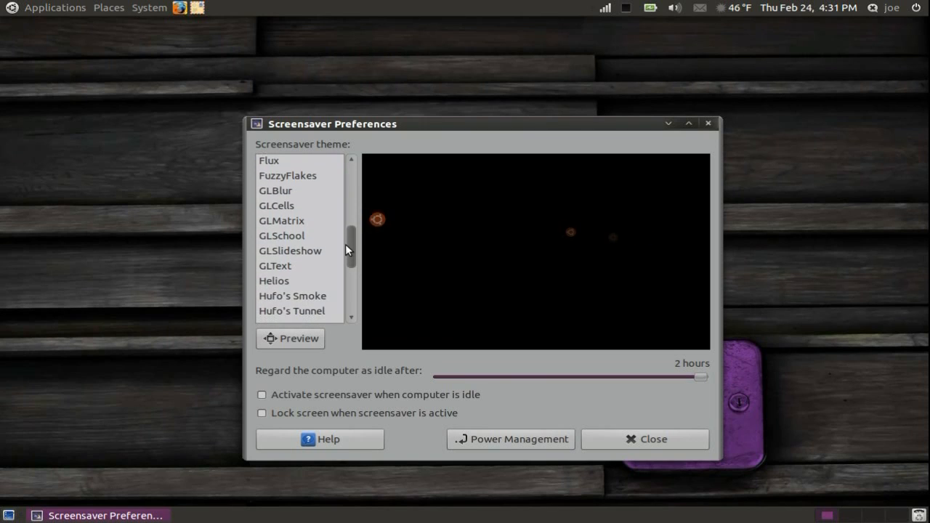
pyautogui.scroll(-3)
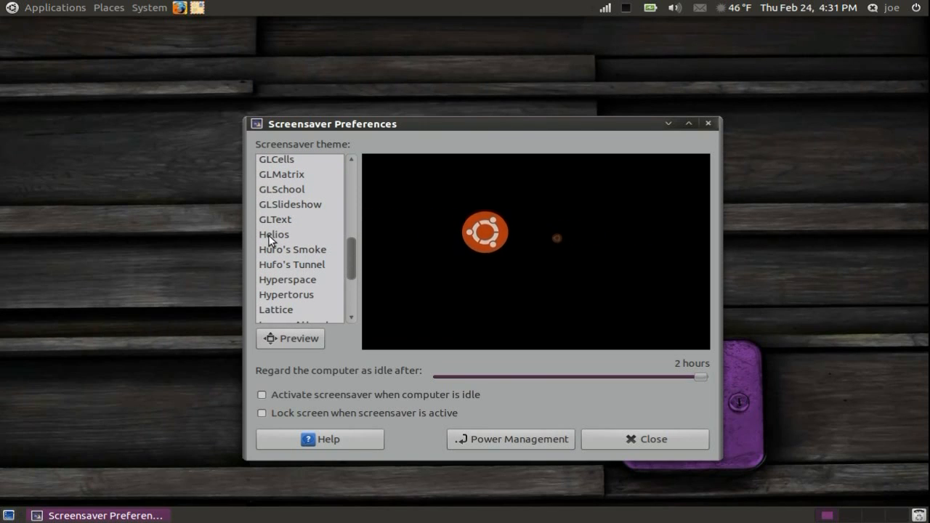
pyautogui.click(274, 234)
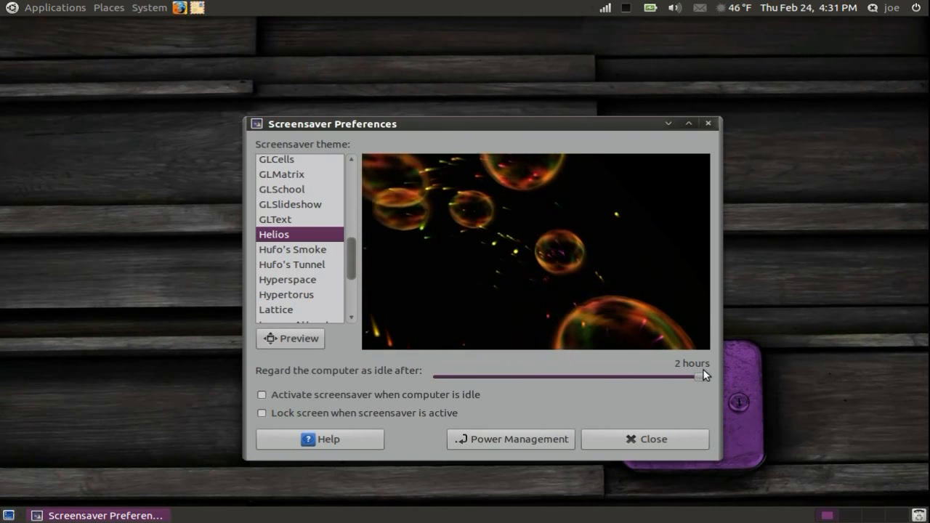
# Step: Lower the idle delay from 2 hours to 15 minutes and enable screensaver activation when idle
pyautogui.moveTo(701, 377); pyautogui.dragTo(596, 376)
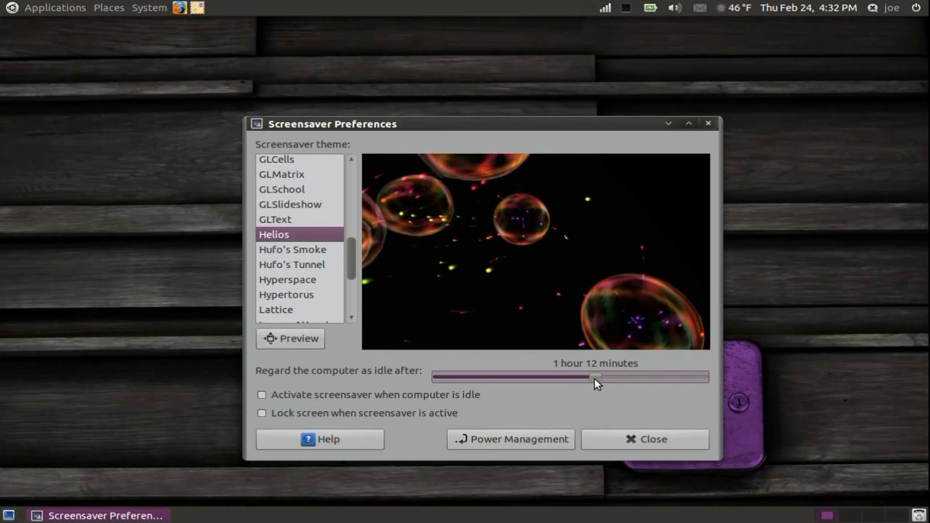
pyautogui.moveTo(596, 377); pyautogui.dragTo(518, 377)
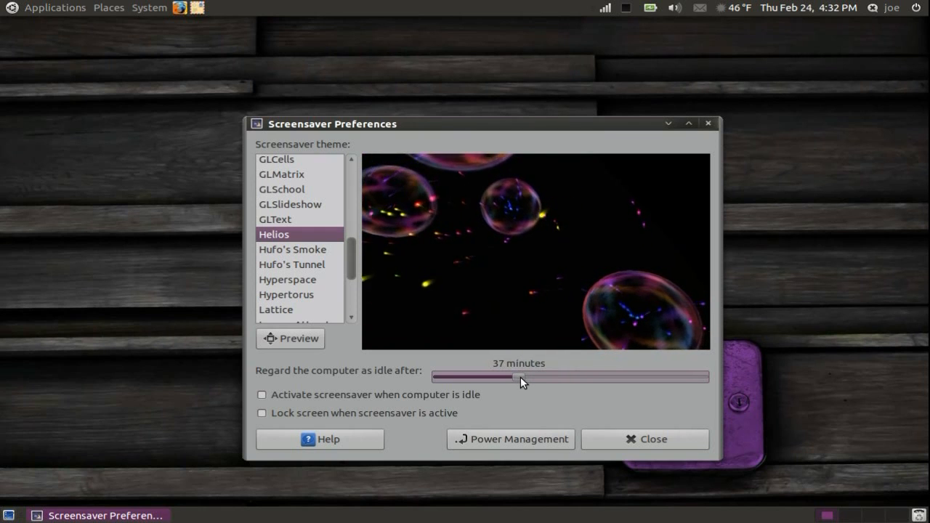
pyautogui.moveTo(516, 377); pyautogui.dragTo(485, 377)
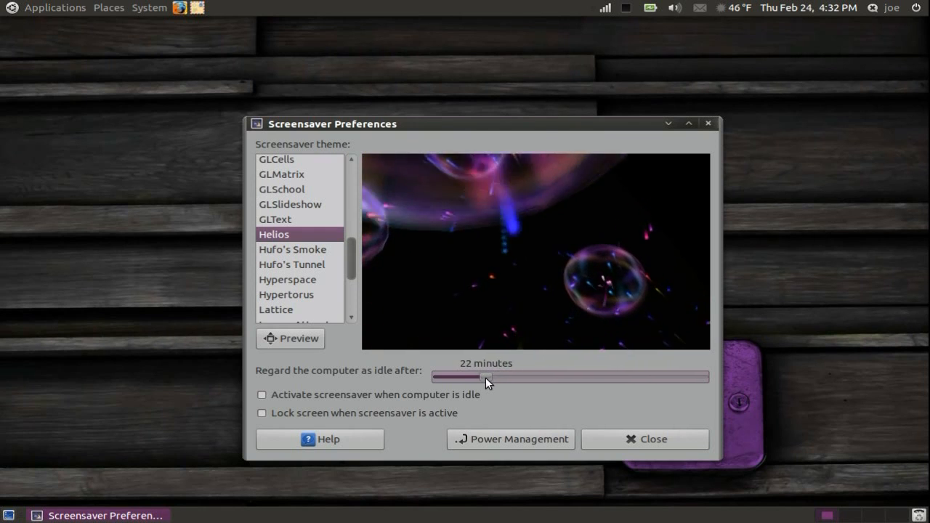
pyautogui.moveTo(485, 378); pyautogui.dragTo(472, 377)
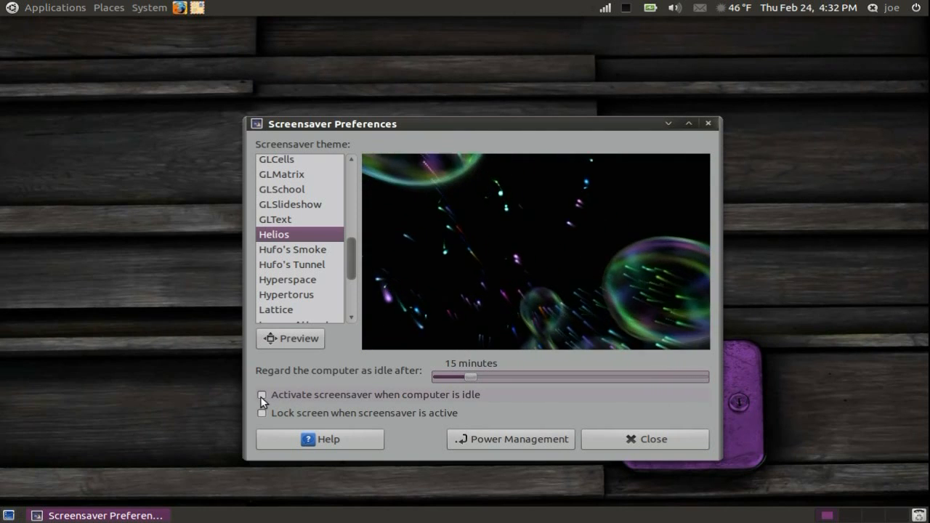
pyautogui.click(261, 394)
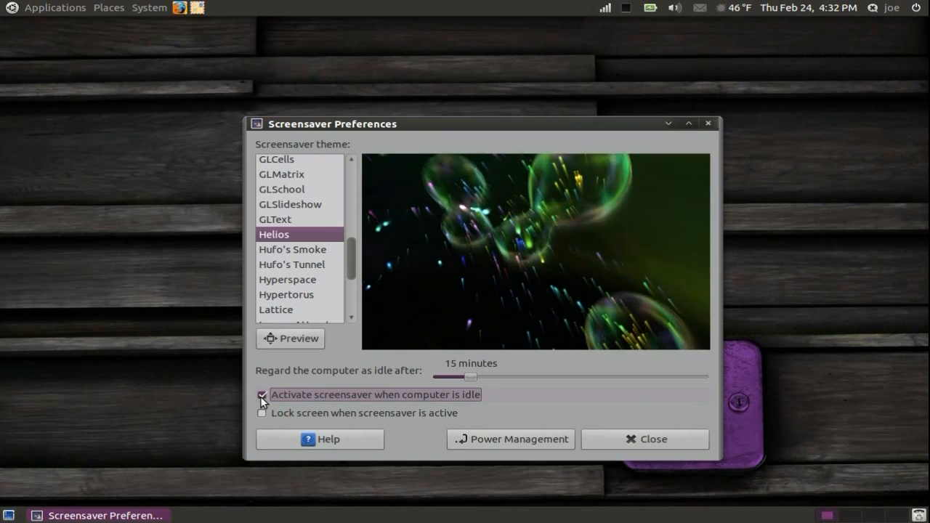